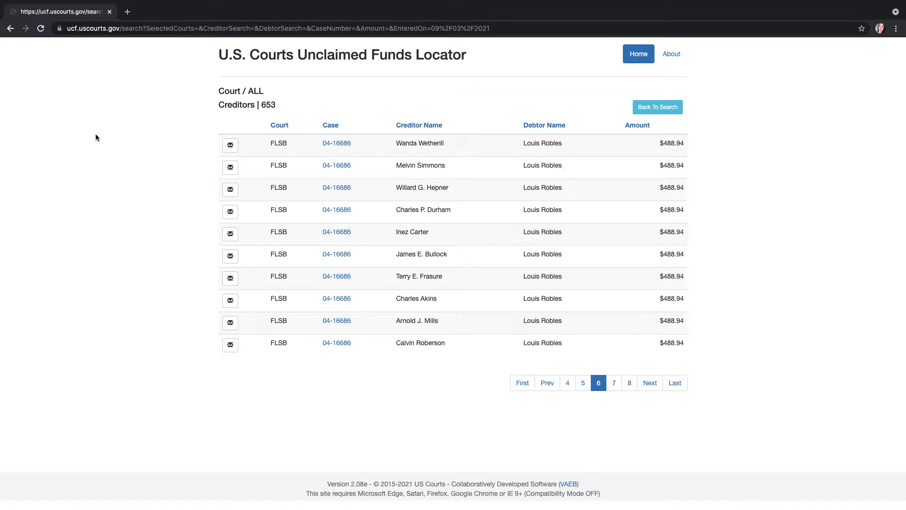
pyautogui.moveTo(100, 178)
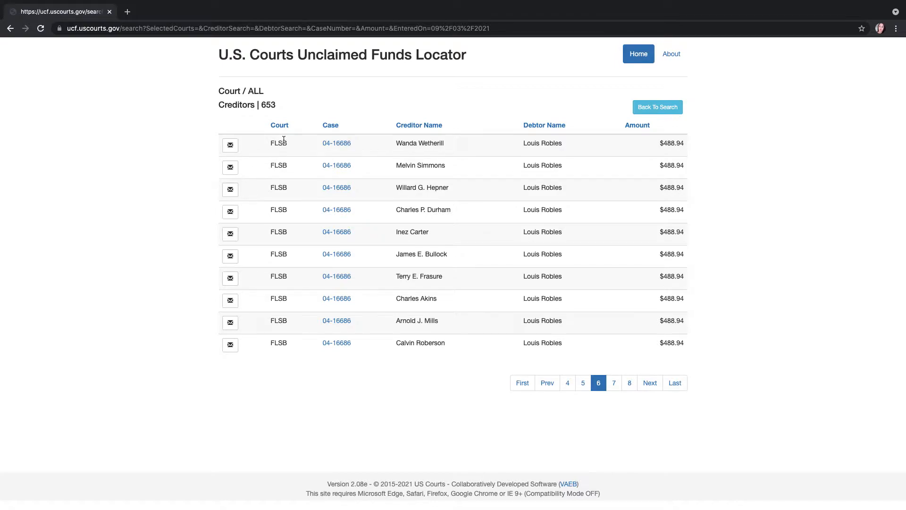
pyautogui.moveTo(560, 153)
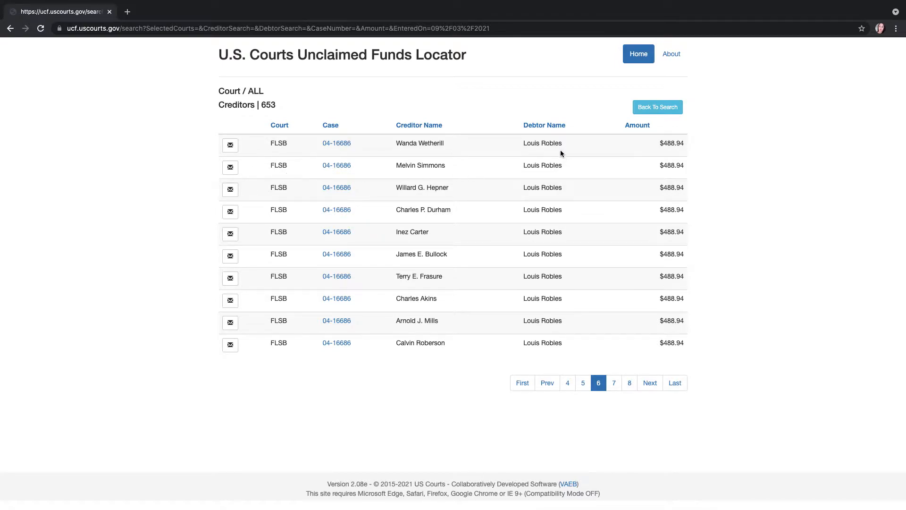
pyautogui.moveTo(550, 365)
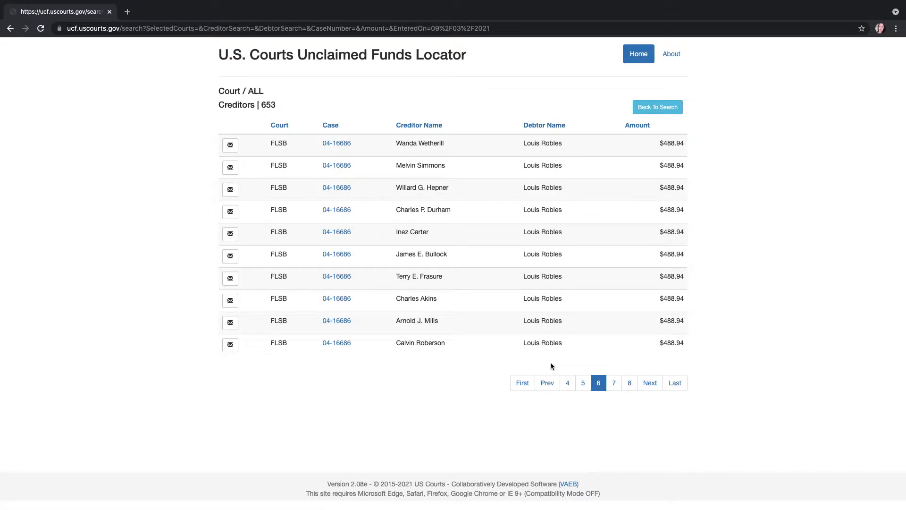
pyautogui.moveTo(675, 195)
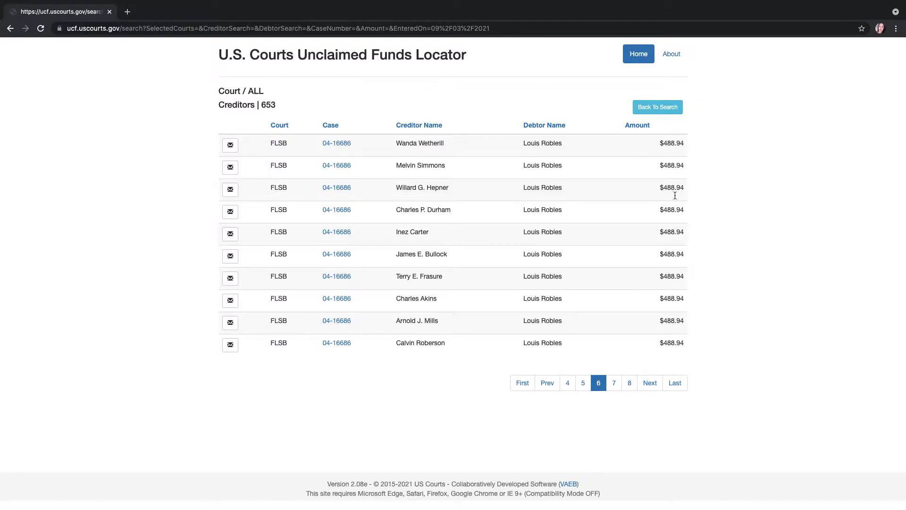
pyautogui.moveTo(416, 98)
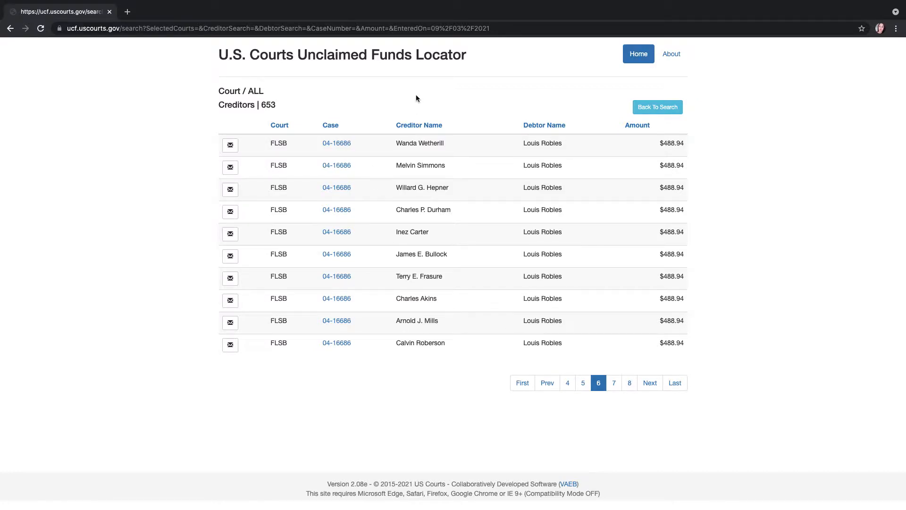
pyautogui.moveTo(517, 344)
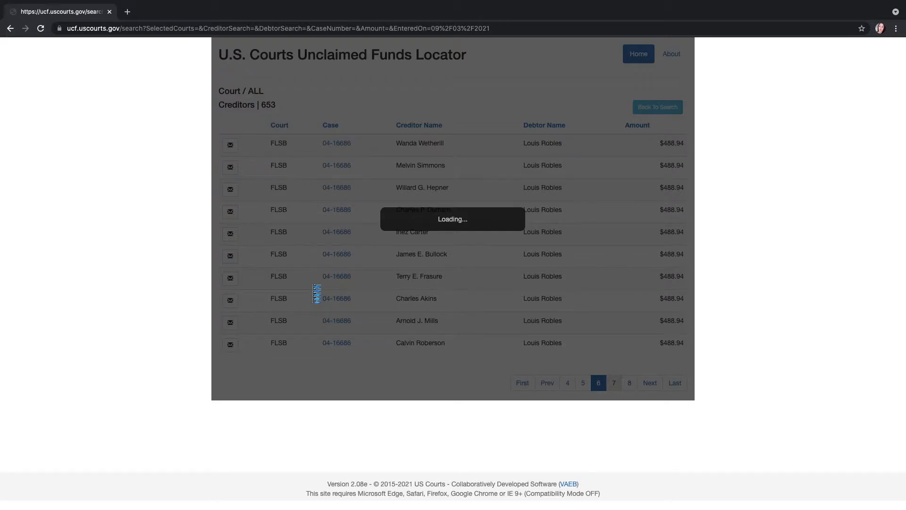
# Show page 7 of the 653-creditor results for case 04-16686.
pyautogui.click(613, 382)
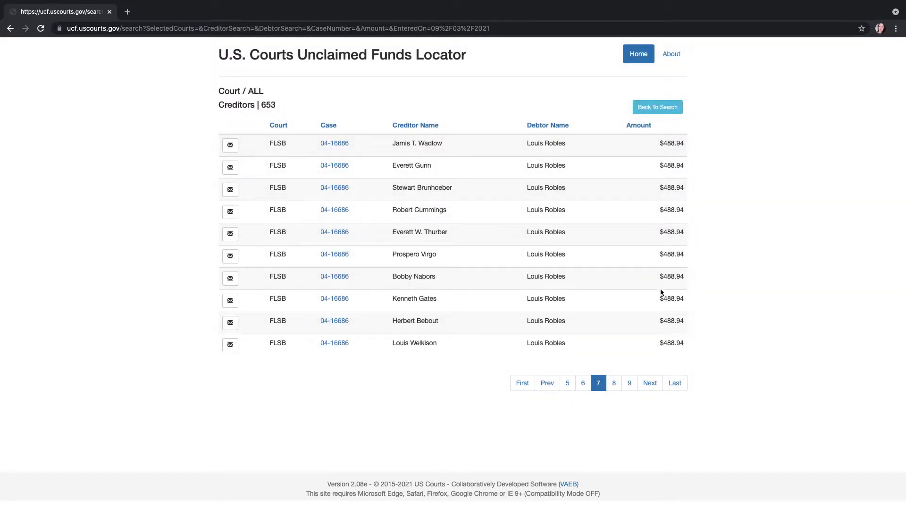
pyautogui.moveTo(691, 136)
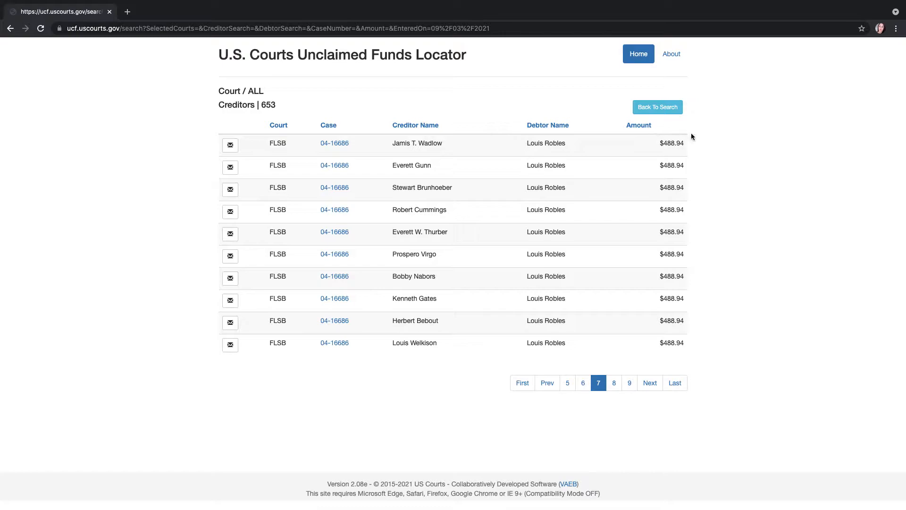
pyautogui.moveTo(704, 154)
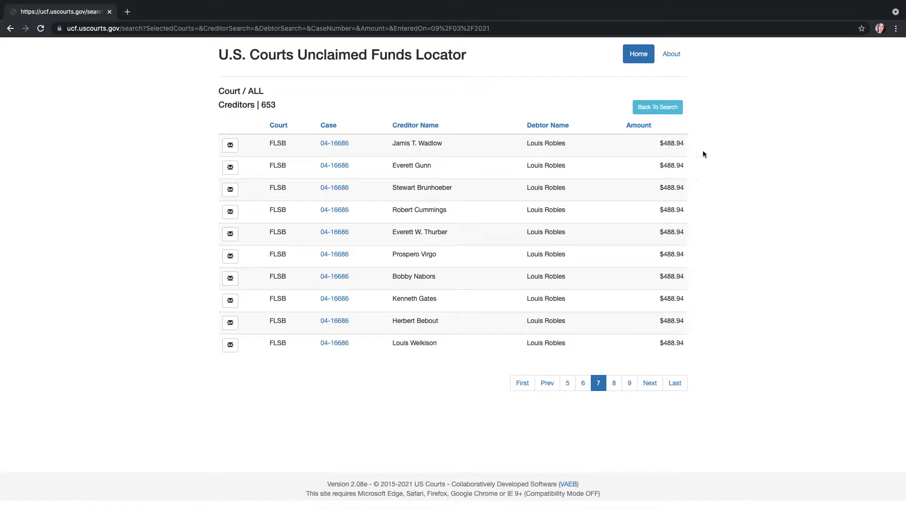
pyautogui.moveTo(687, 160)
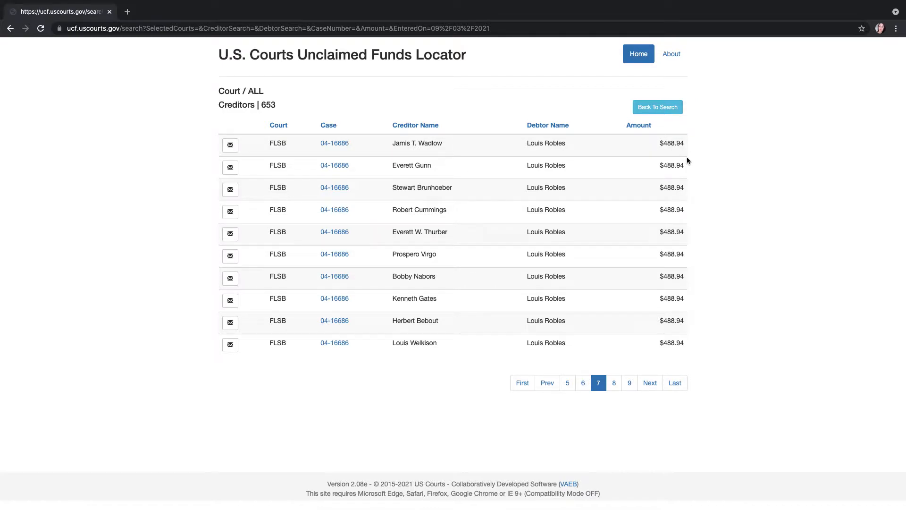
pyautogui.moveTo(469, 194)
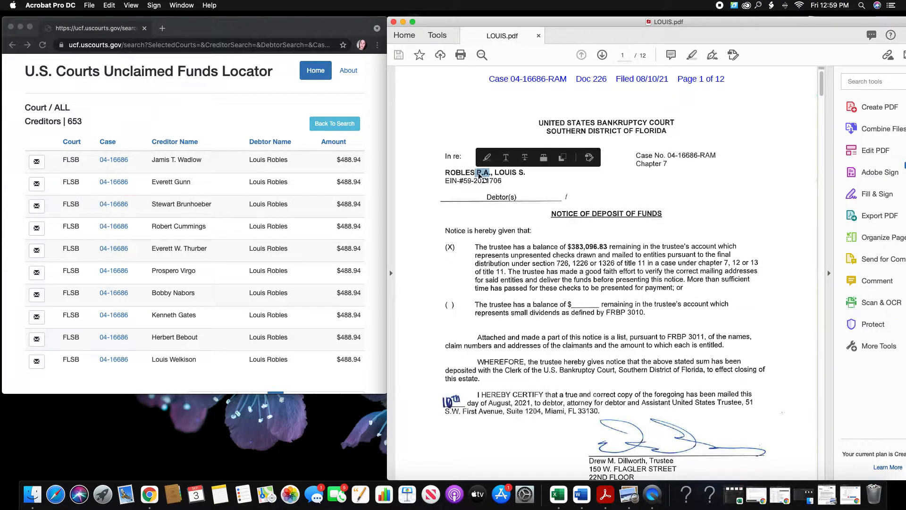
# Scroll through LOUIS.pdf from the page-1 notice down through the claimant tables to page 10.
pyautogui.scroll(-3)
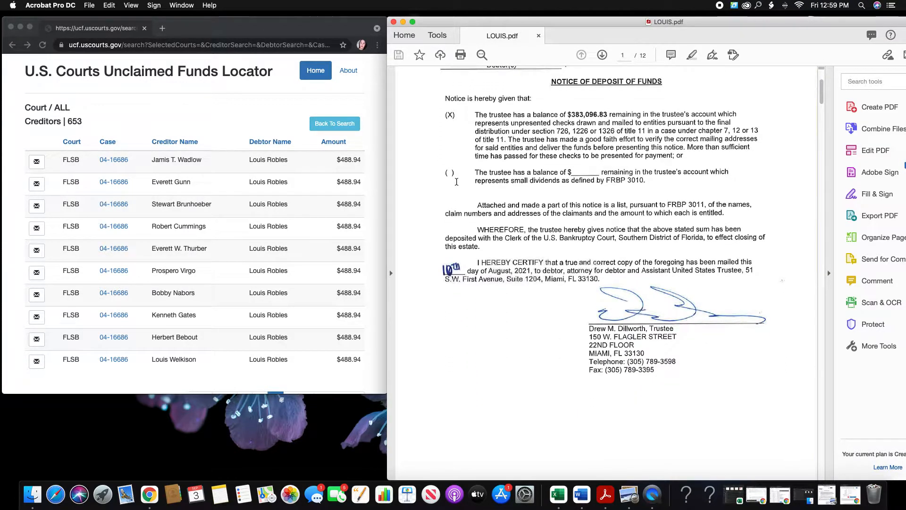
pyautogui.scroll(-3)
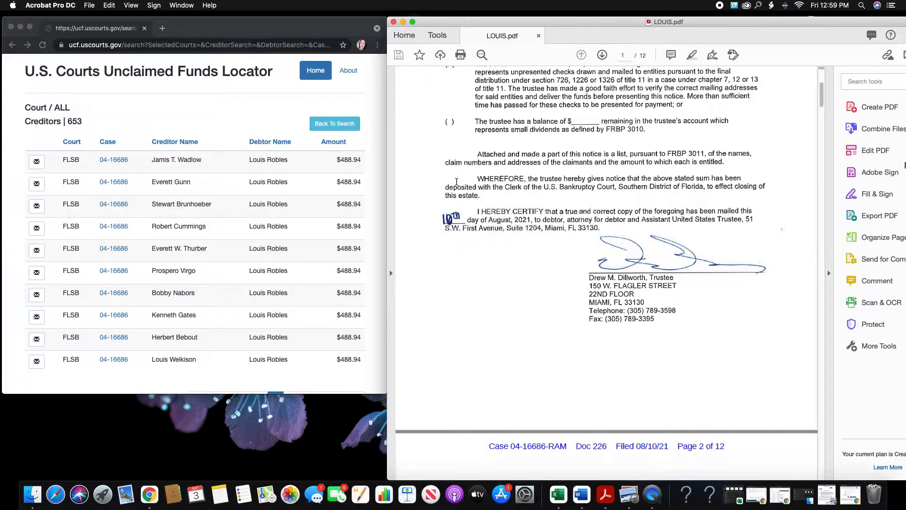
pyautogui.scroll(3)
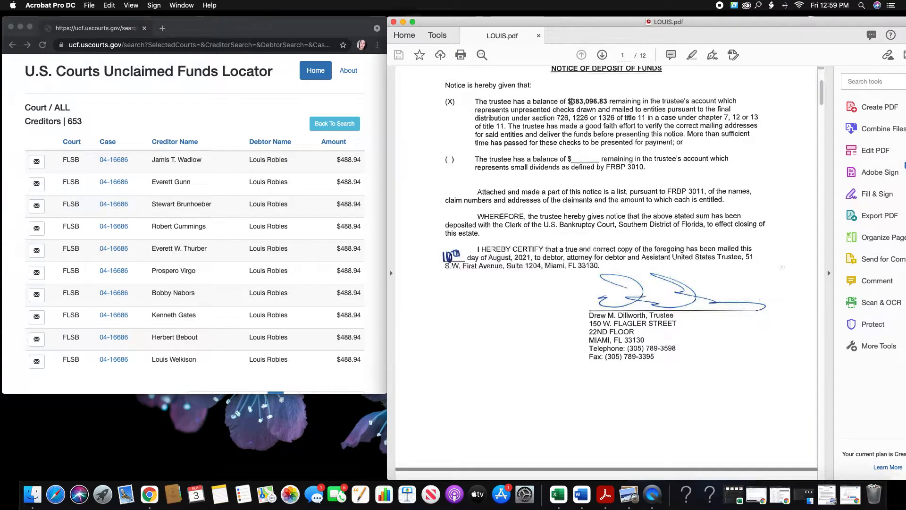
pyautogui.scroll(3)
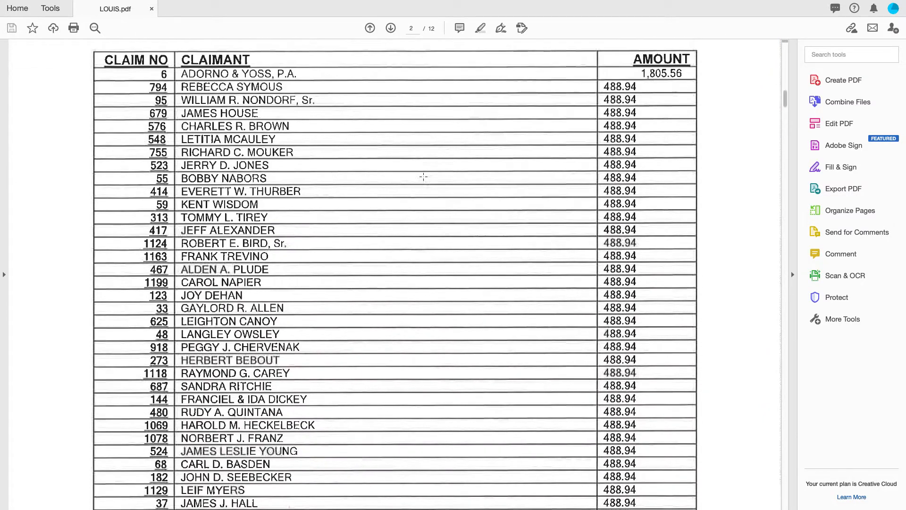
pyautogui.scroll(-3)
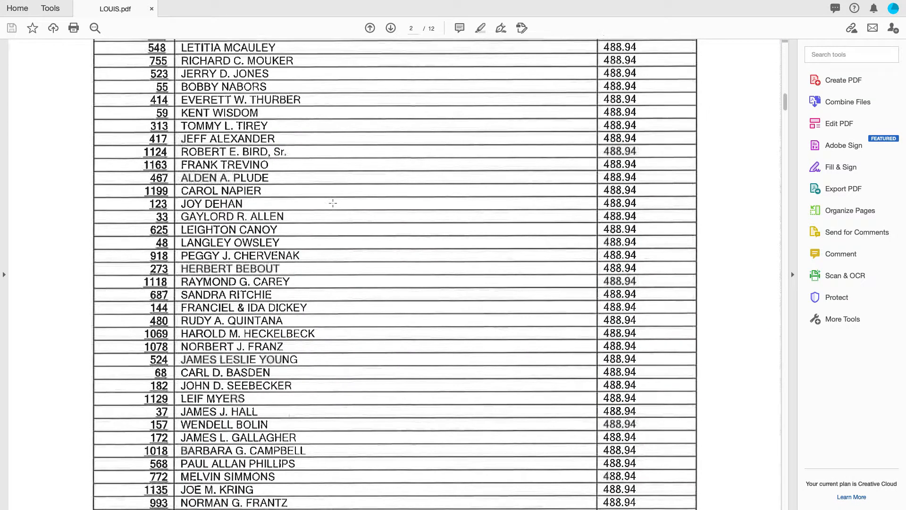
pyautogui.scroll(3)
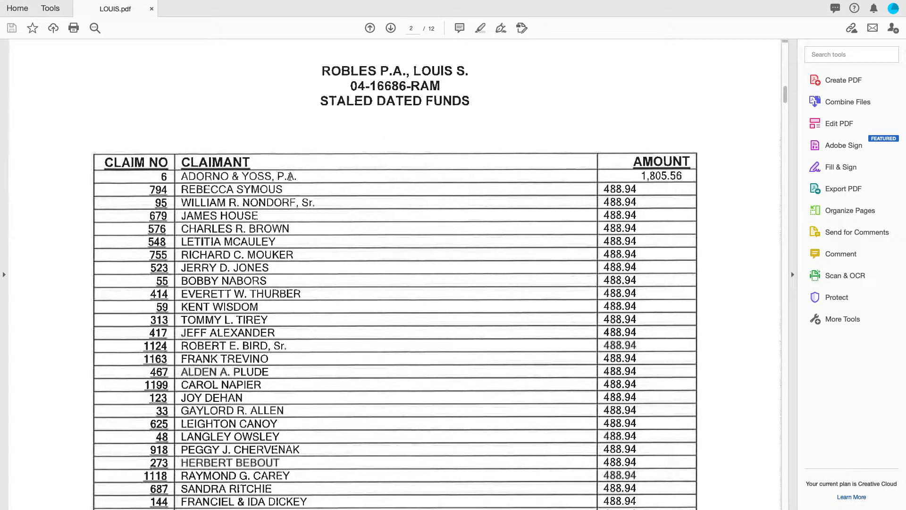
pyautogui.scroll(-3)
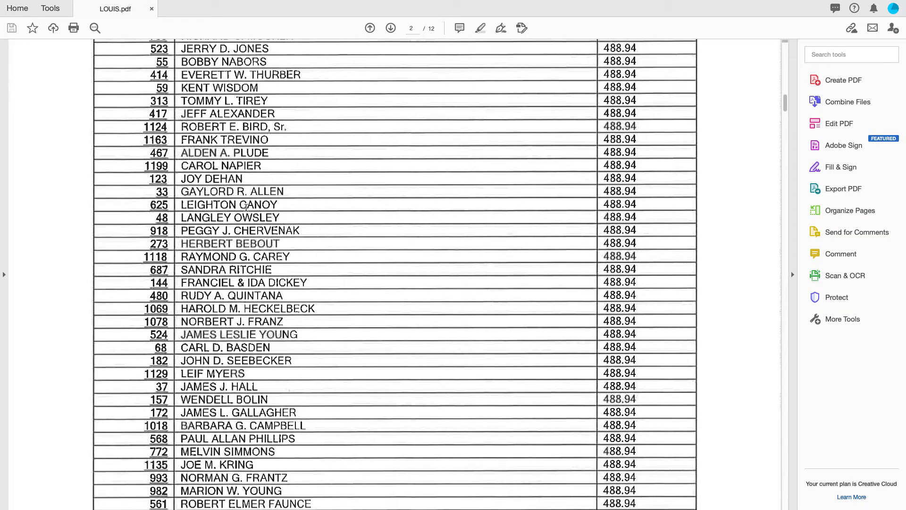
pyautogui.scroll(-3)
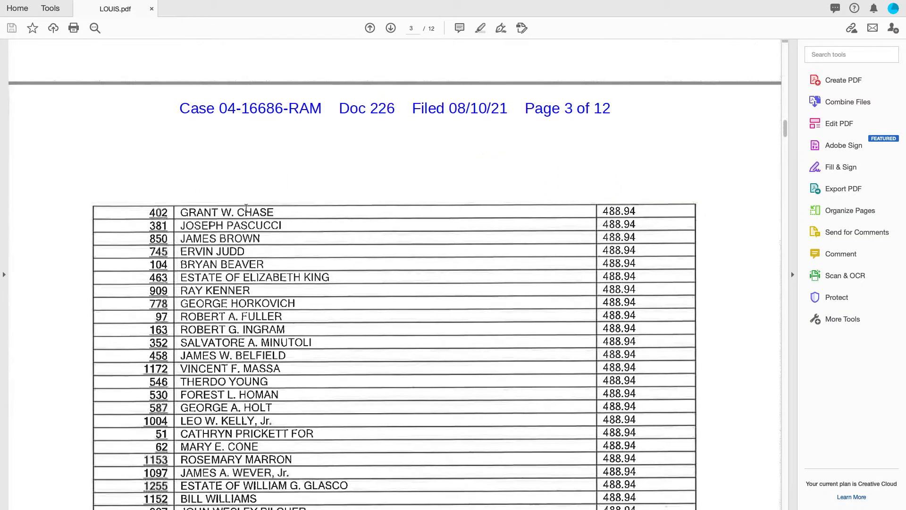
pyautogui.scroll(-3)
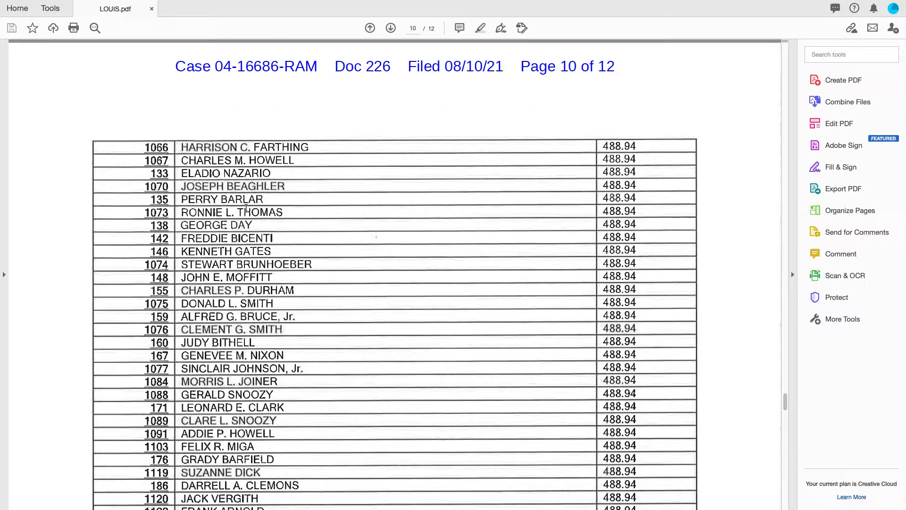
pyautogui.scroll(3)
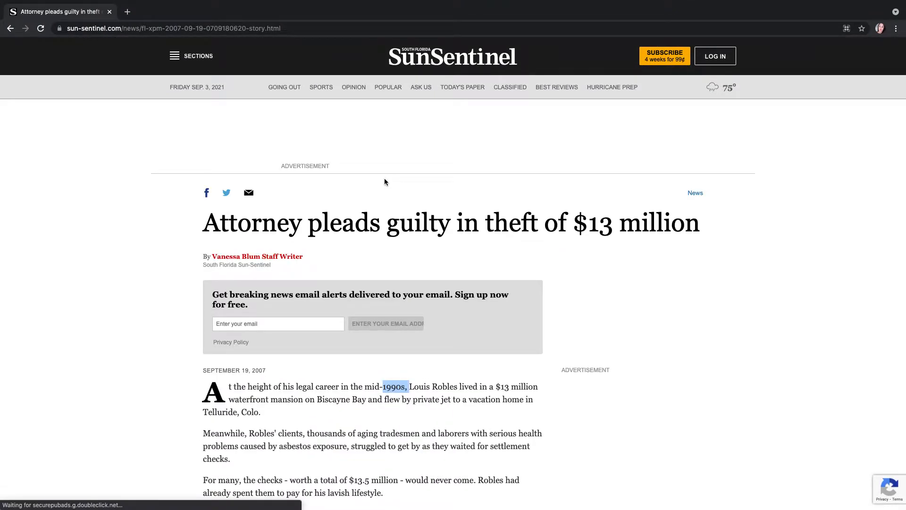
pyautogui.moveTo(184, 242)
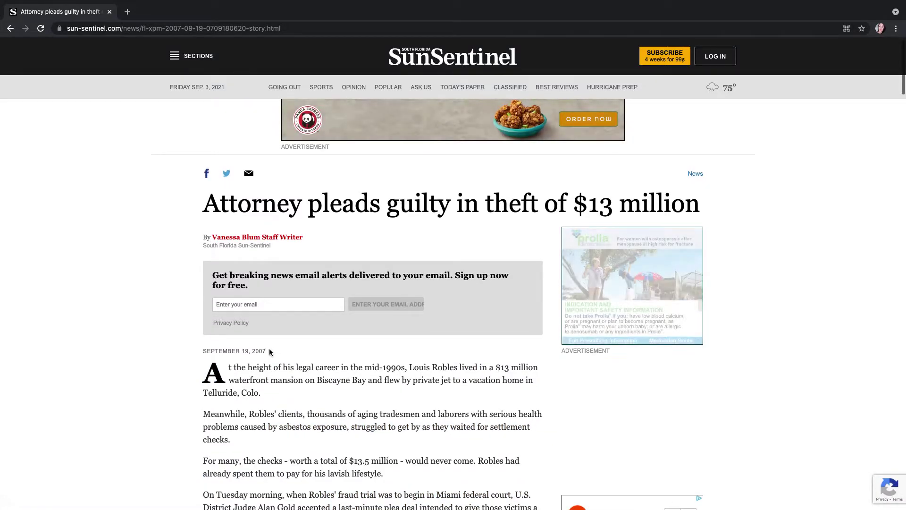
# Read the Sun-Sentinel article down to Robles' guilty plea on three mail fraud counts, sentencing Dec. 4.
pyautogui.scroll(-3)
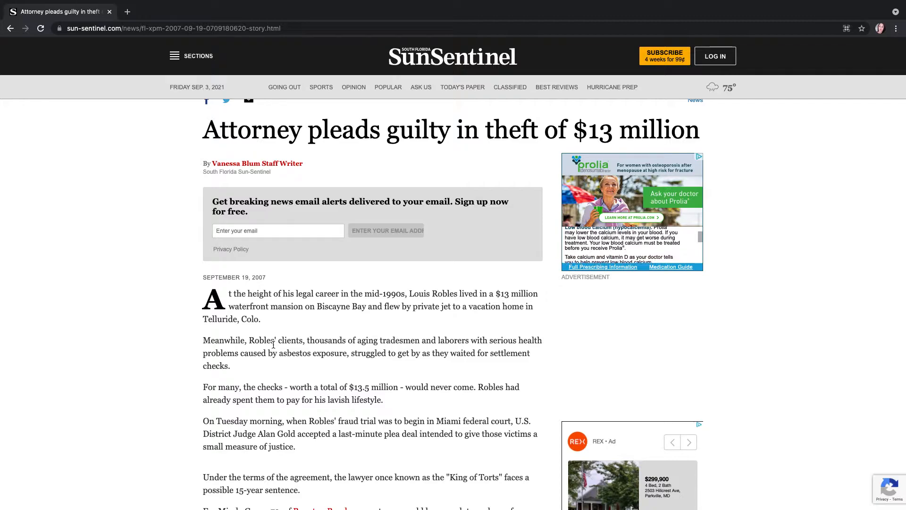
pyautogui.scroll(-3)
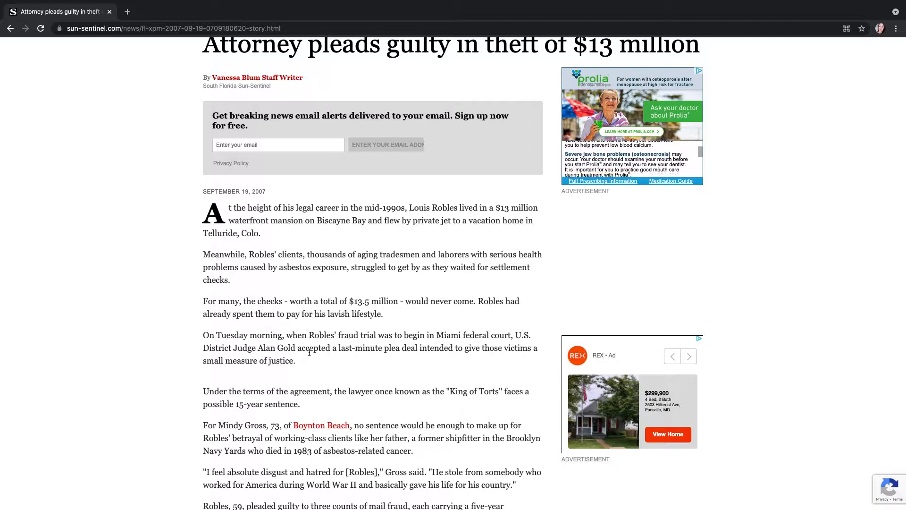
pyautogui.scroll(3)
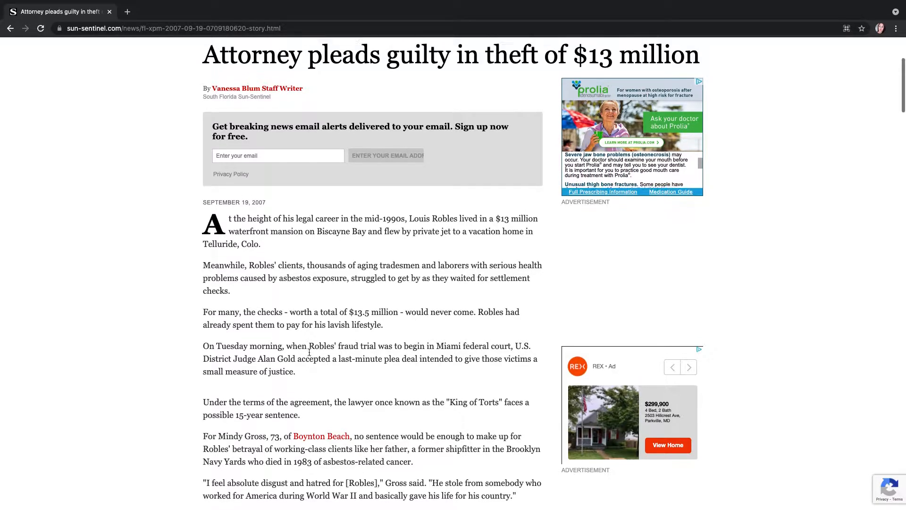
pyautogui.scroll(-3)
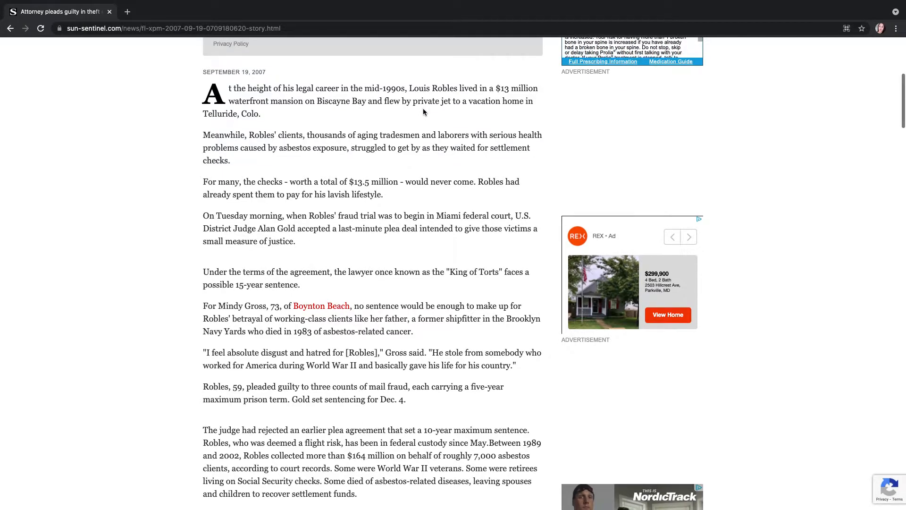
pyautogui.scroll(-3)
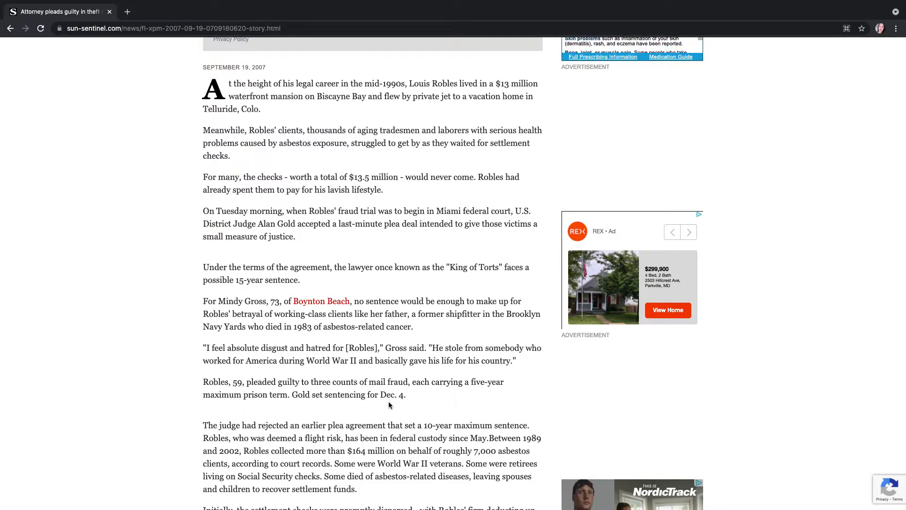
pyautogui.moveTo(305, 238)
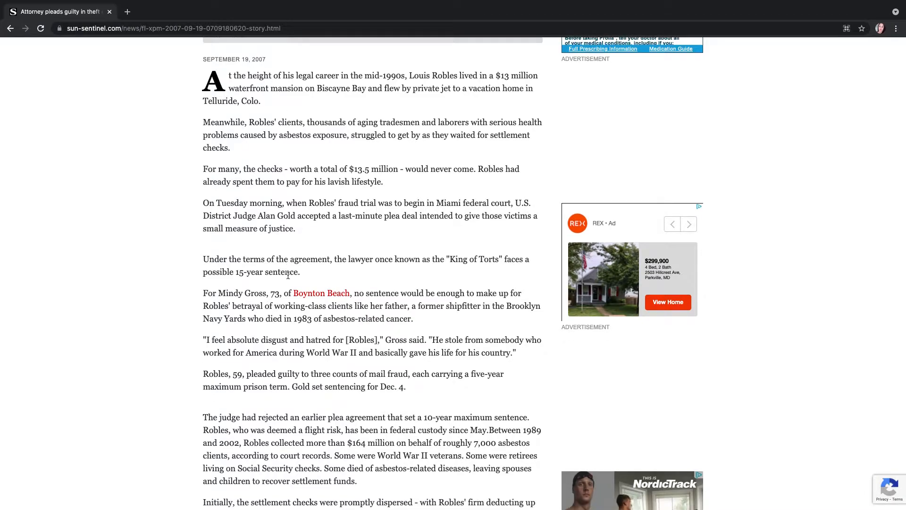
pyautogui.scroll(-3)
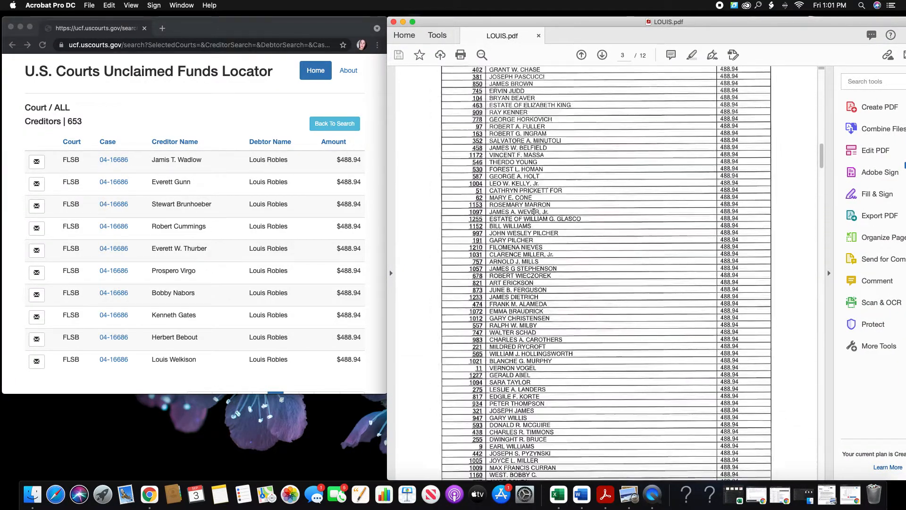
# Return to page 1 of LOUIS.pdf, select the $383,096.83 balance, and scroll into the page-2 claimant table.
pyautogui.click(582, 55)
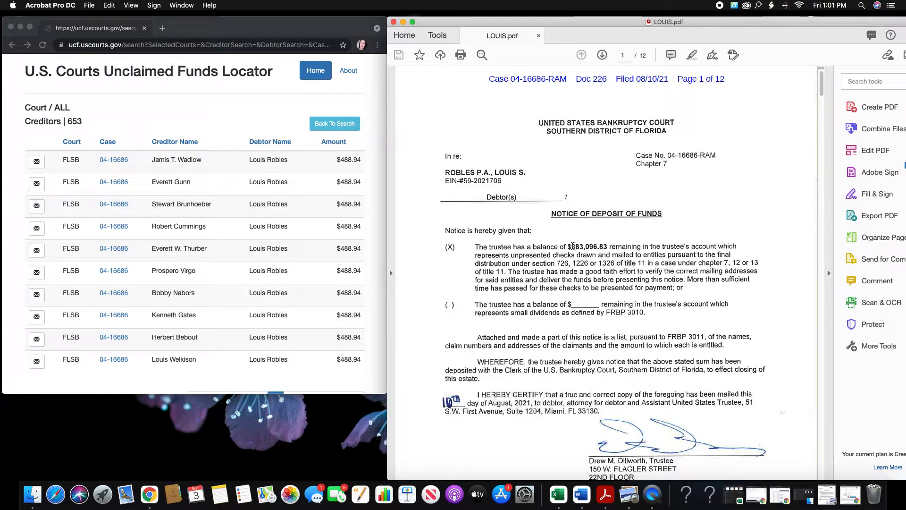
pyautogui.doubleClick(587, 247)
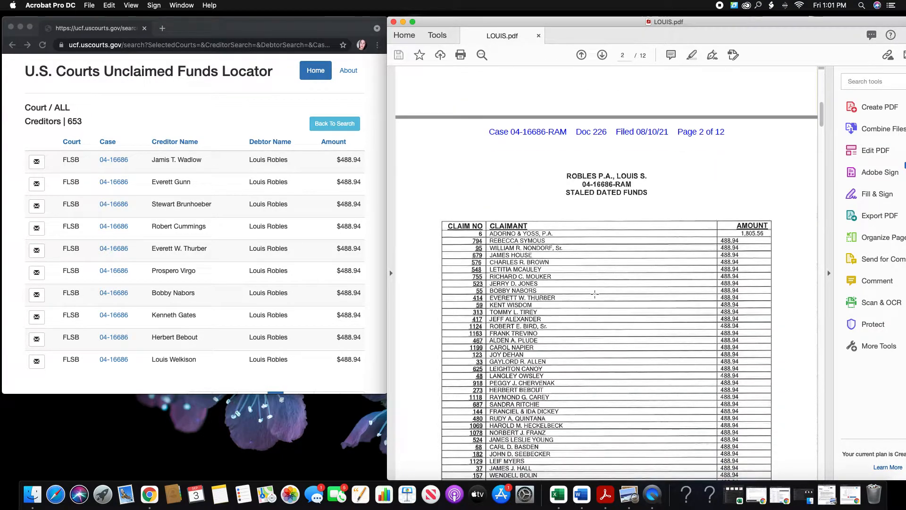
pyautogui.scroll(-3)
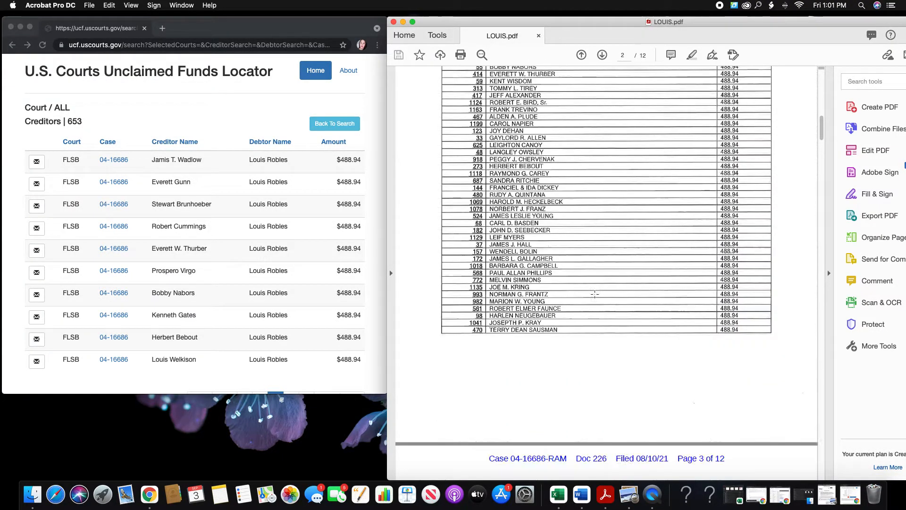
pyautogui.scroll(-3)
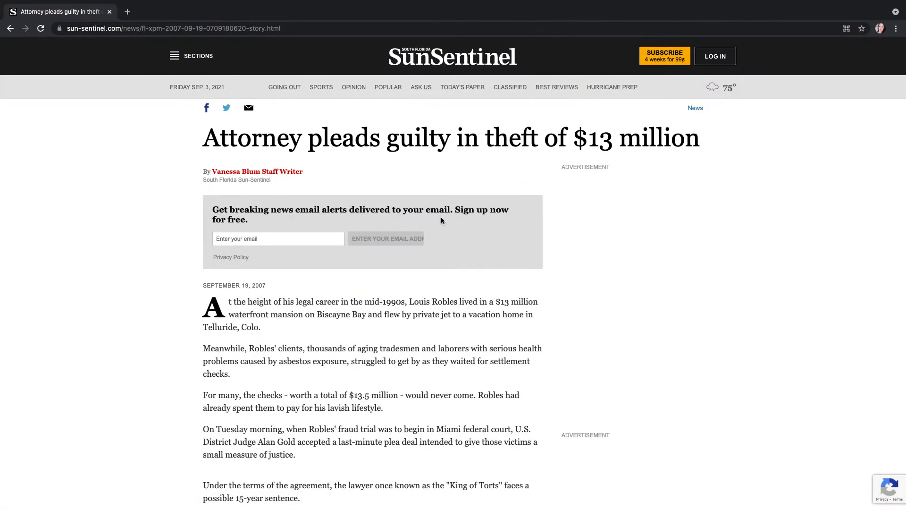
# Scroll the Robles article down to its closing paragraphs on the victims' losses, then back up.
pyautogui.scroll(-3)
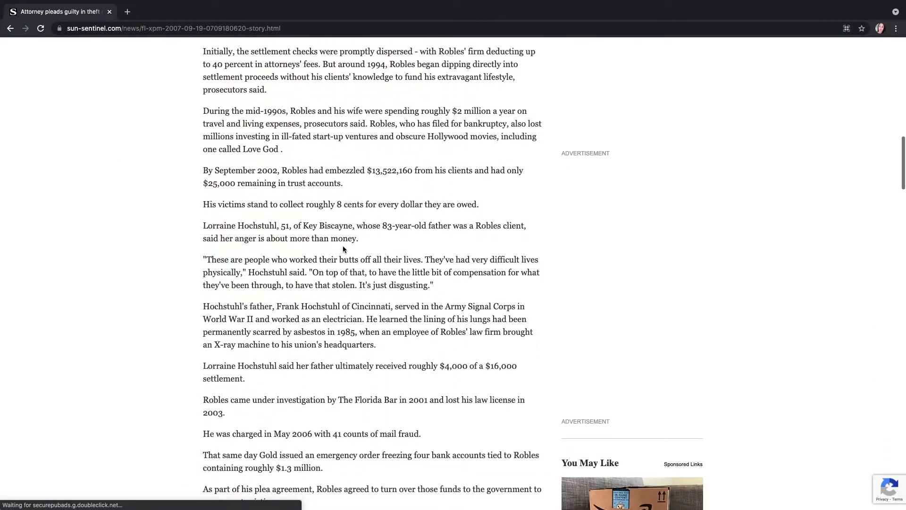
pyautogui.scroll(-3)
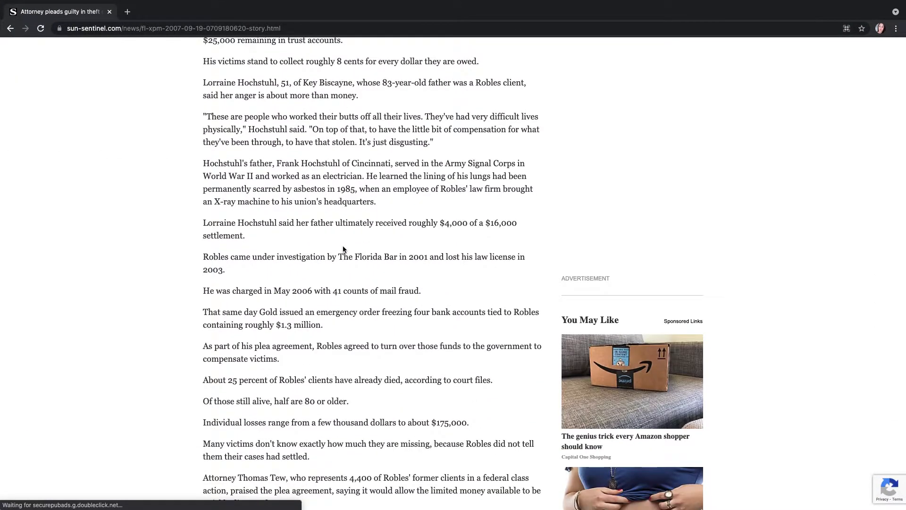
pyautogui.scroll(-3)
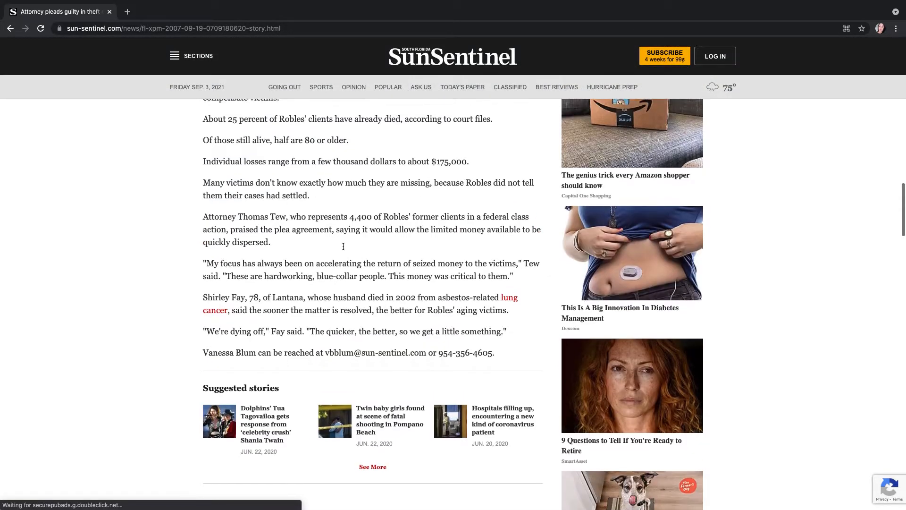
pyautogui.scroll(3)
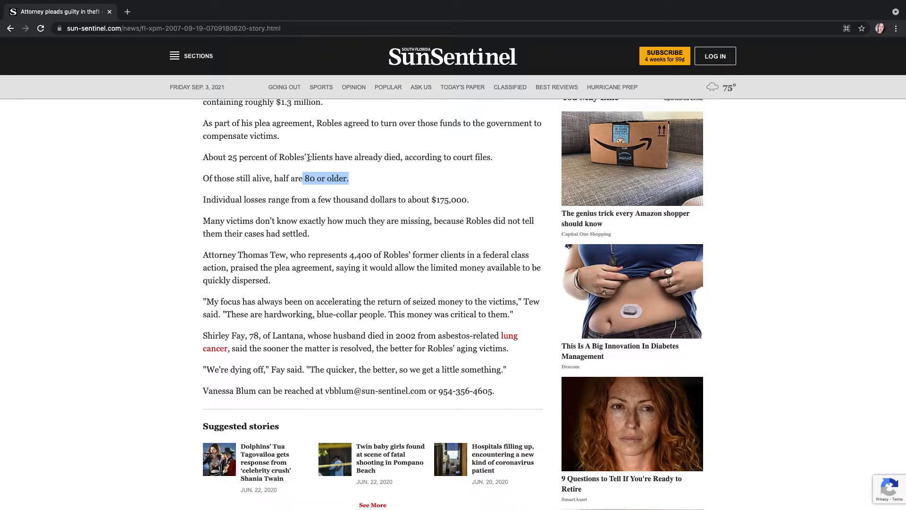
pyautogui.scroll(3)
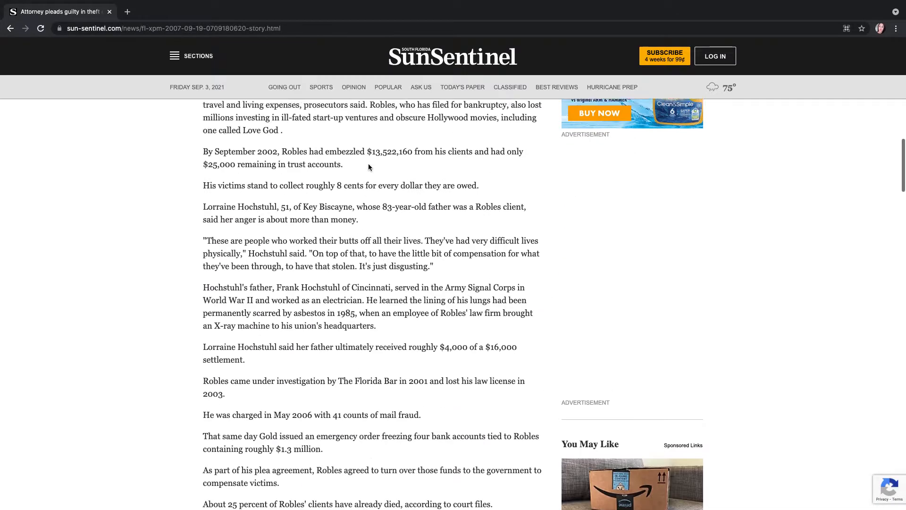
pyautogui.scroll(3)
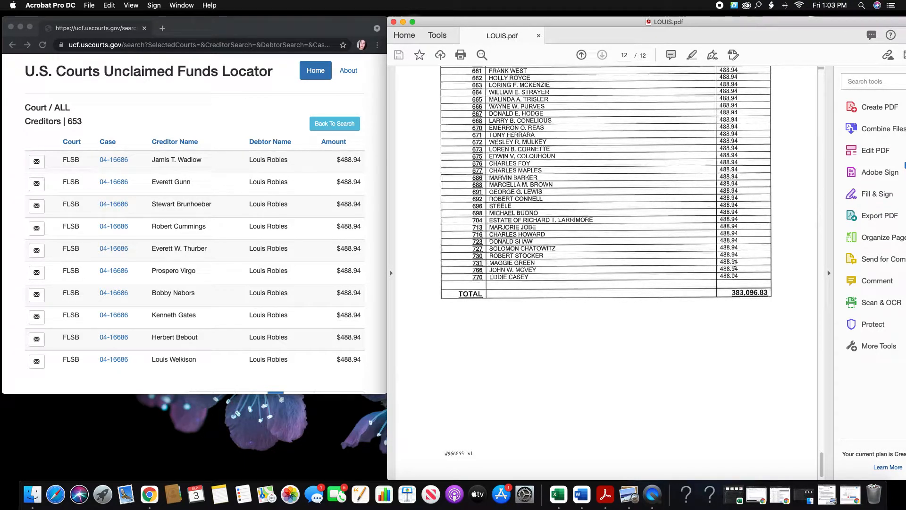
# Jump back to the start of the LOUIS.pdf notice and scroll into the $488.94 creditor table.
pyautogui.click(582, 55)
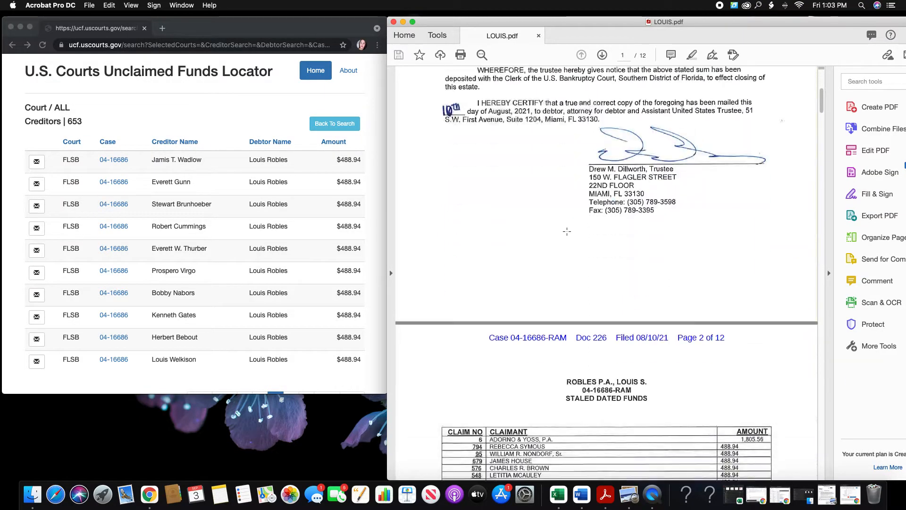
pyautogui.scroll(-3)
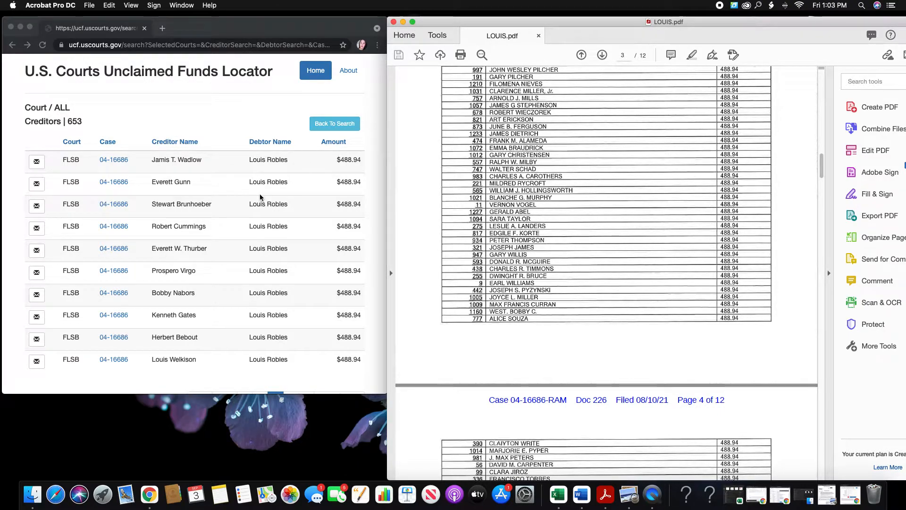
pyautogui.moveTo(269, 187)
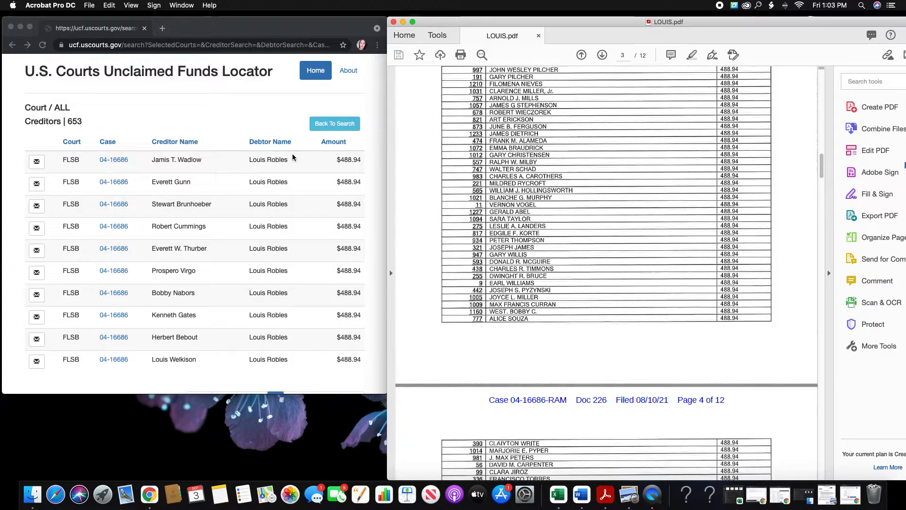
pyautogui.moveTo(269, 184)
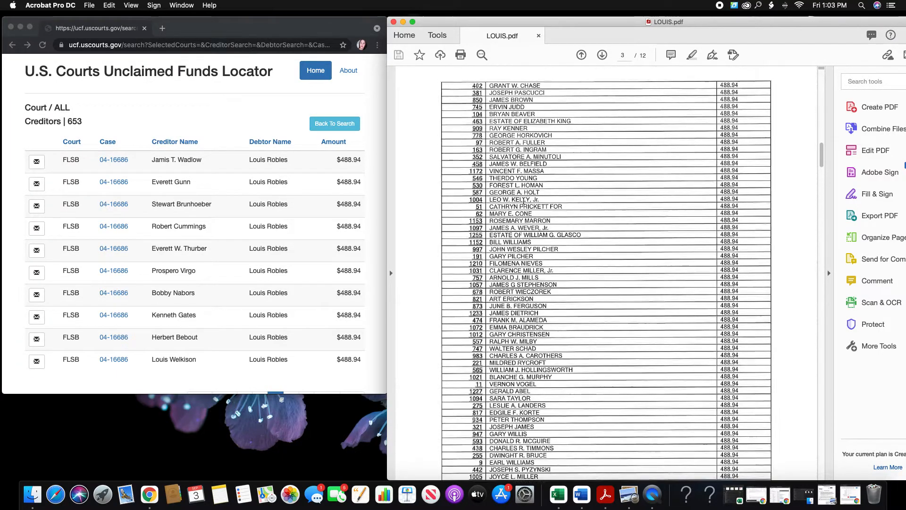
pyautogui.click(581, 55)
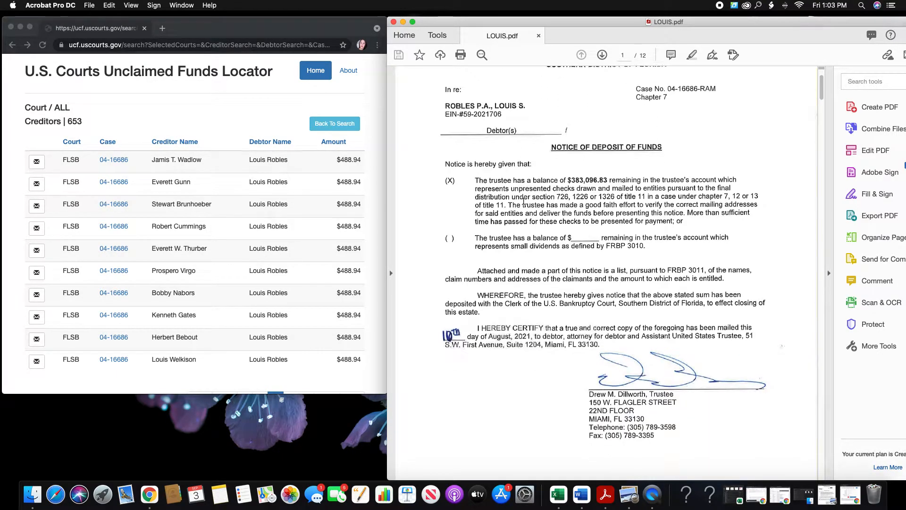
pyautogui.scroll(-3)
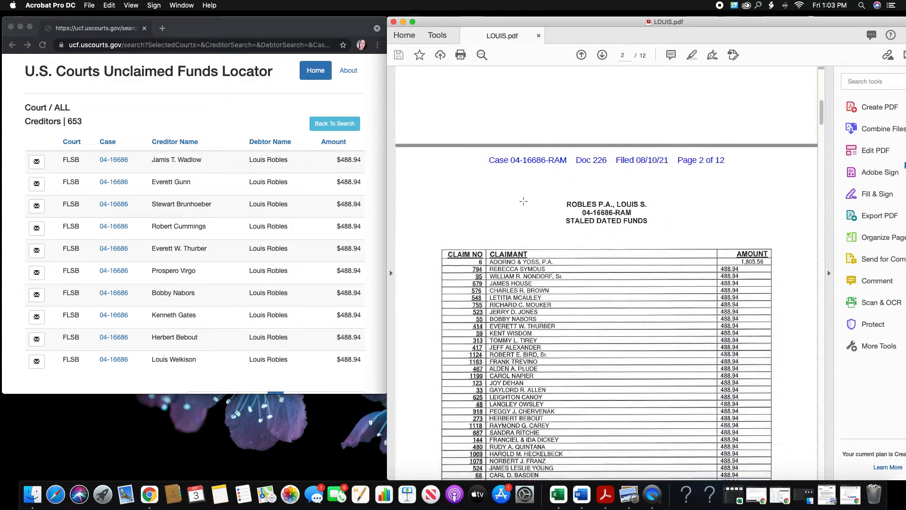
pyautogui.scroll(-3)
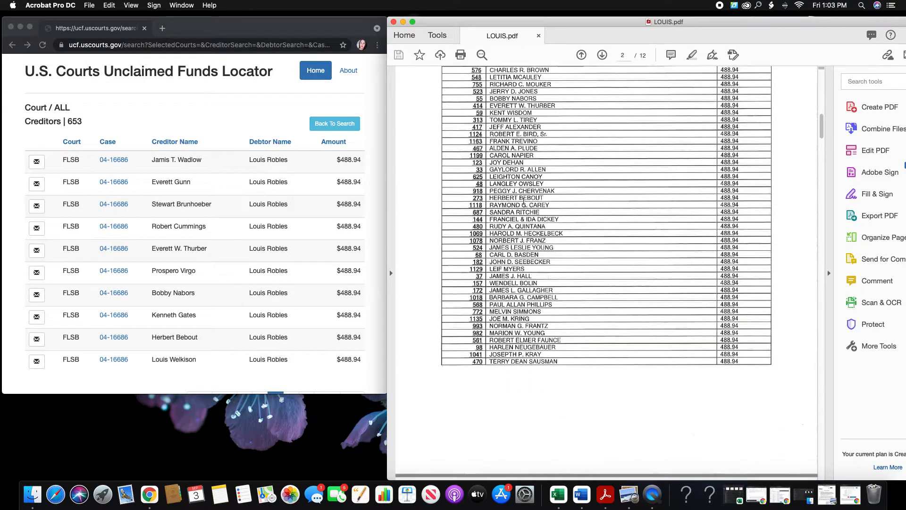
pyautogui.scroll(-3)
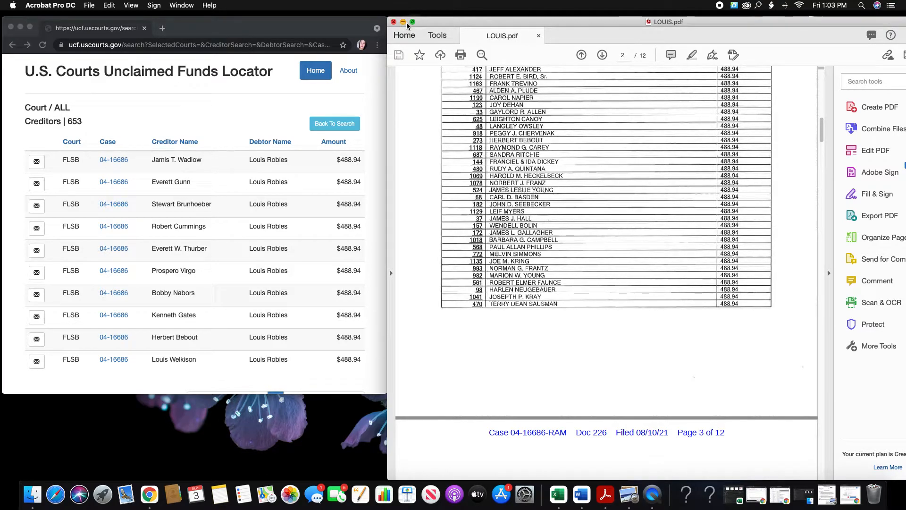
pyautogui.moveTo(552, 139)
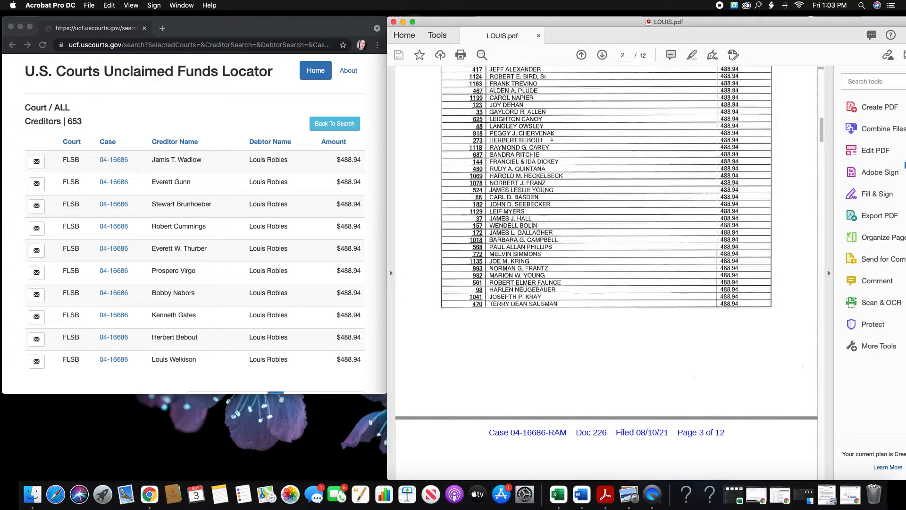
pyautogui.scroll(3)
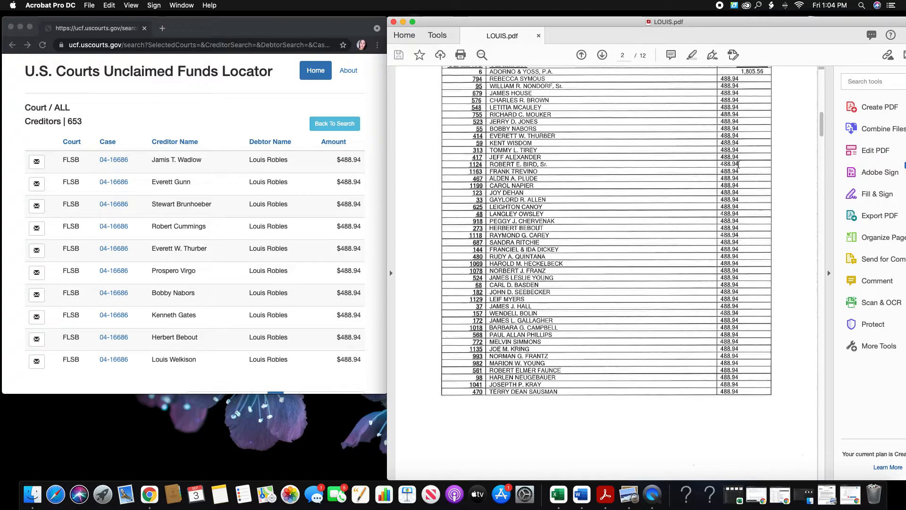
pyautogui.scroll(3)
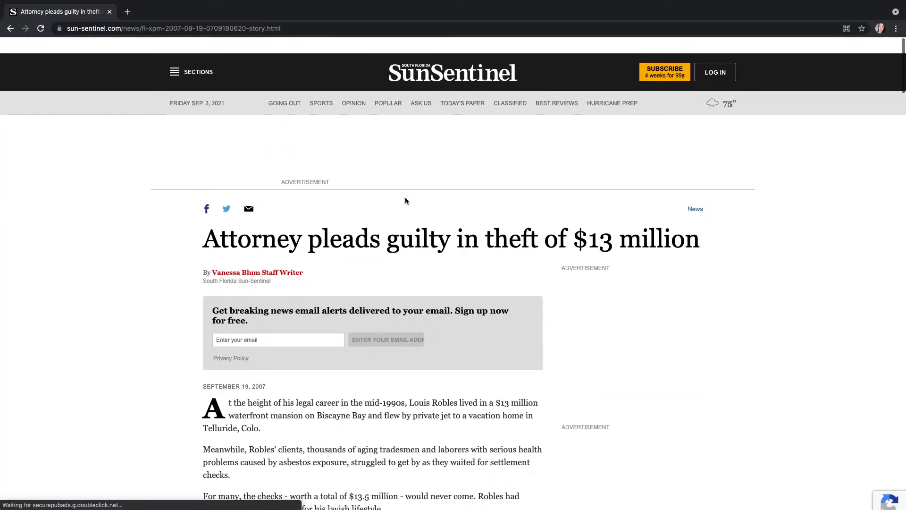
# Reread the Sun Sentinel guilty-plea article and return to the top with its headline highlighted.
pyautogui.scroll(3)
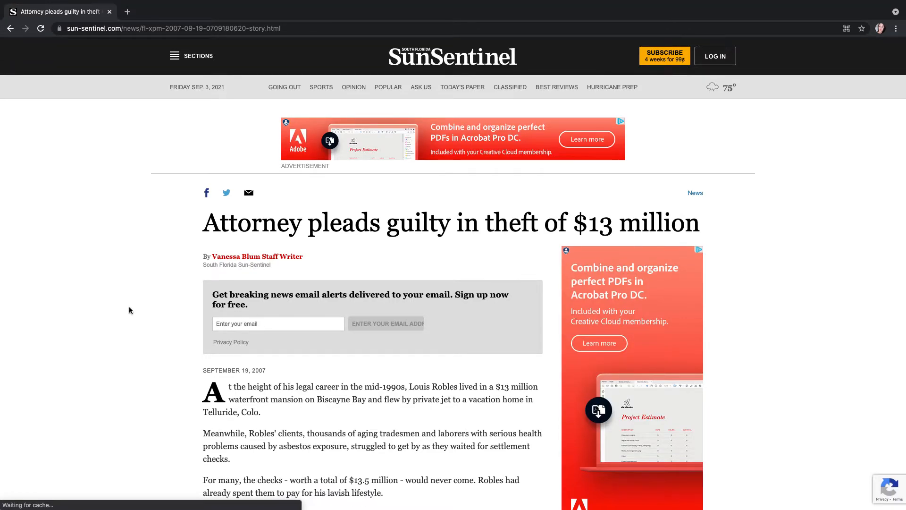
pyautogui.moveTo(157, 261)
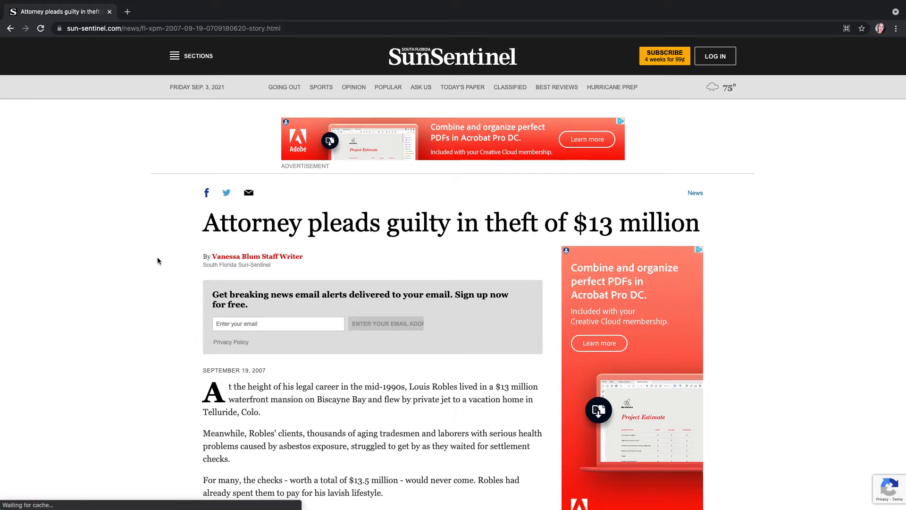
pyautogui.scroll(-3)
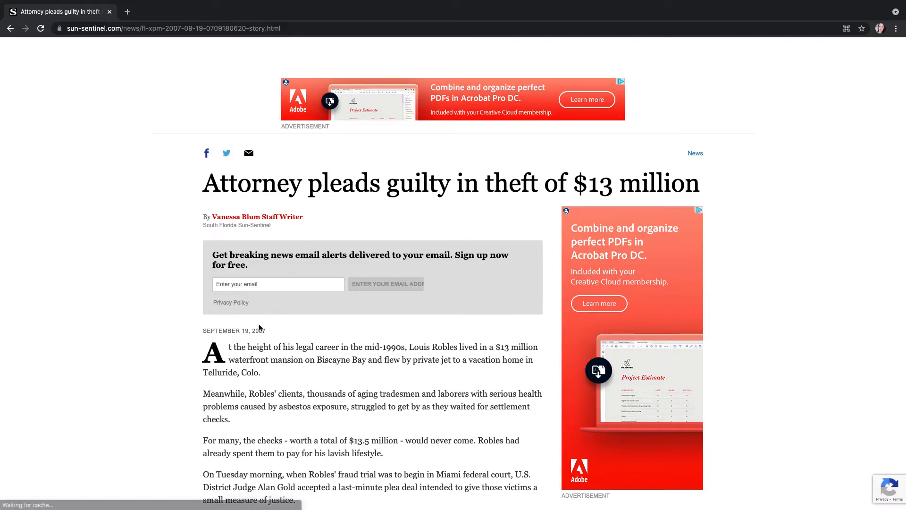
pyautogui.scroll(-3)
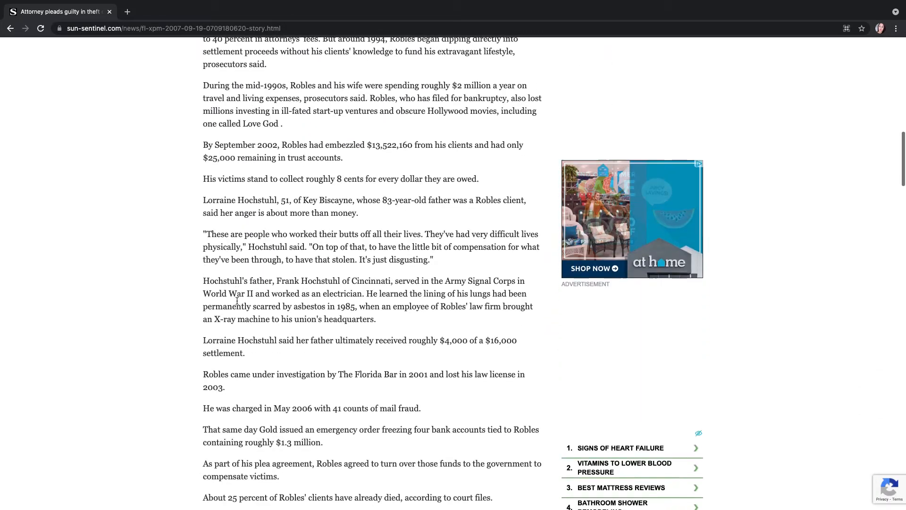
pyautogui.scroll(-3)
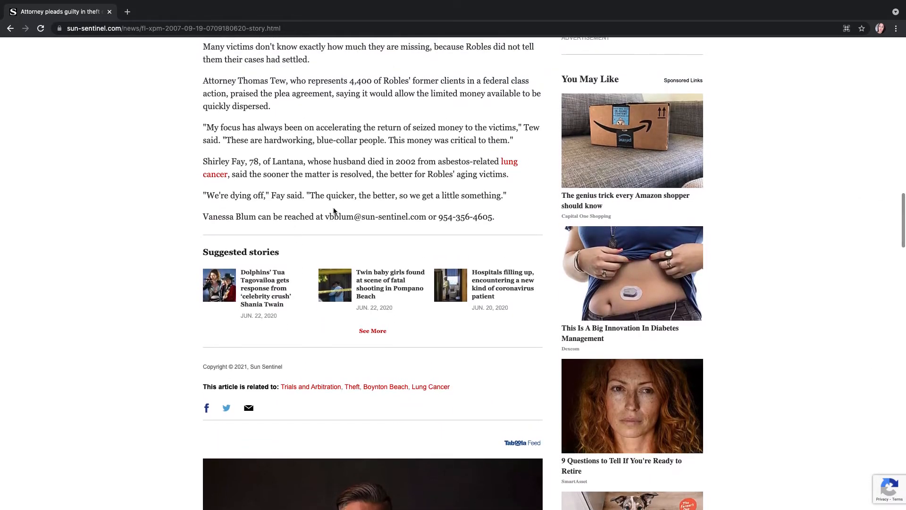
pyautogui.scroll(3)
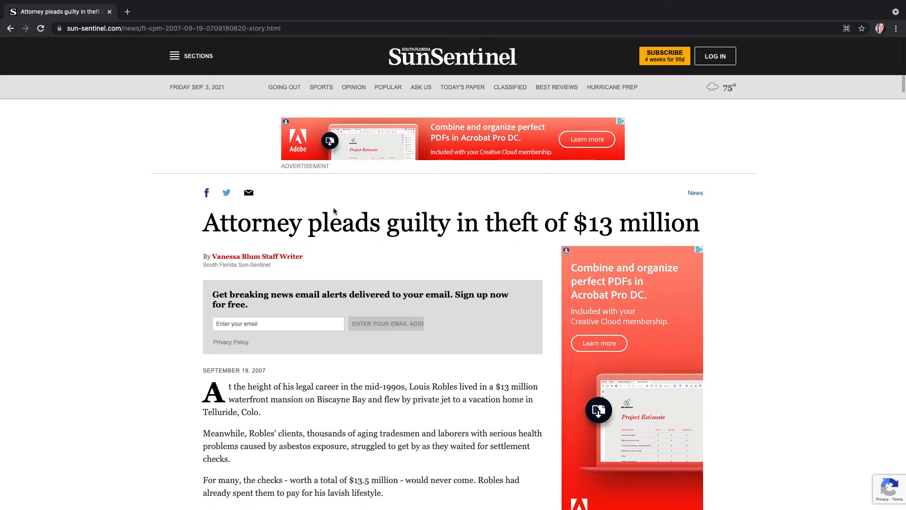
pyautogui.moveTo(259, 256)
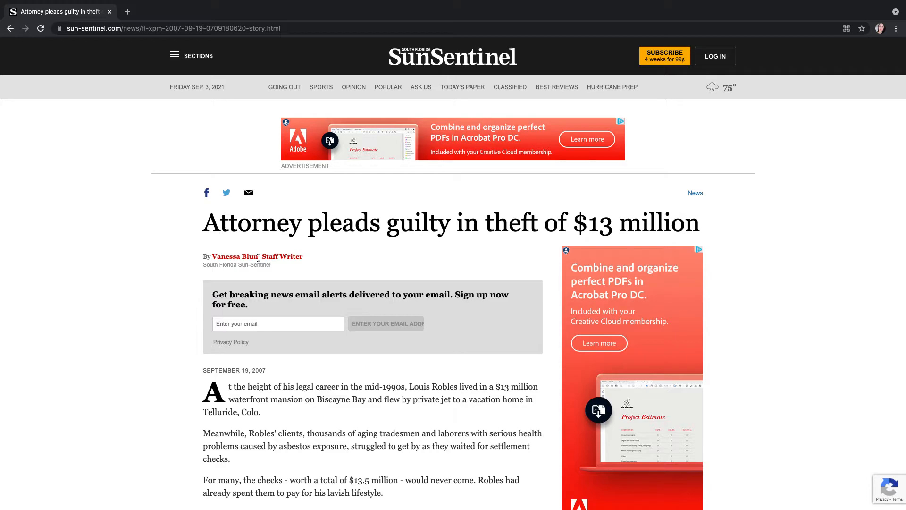
pyautogui.moveTo(207, 226)
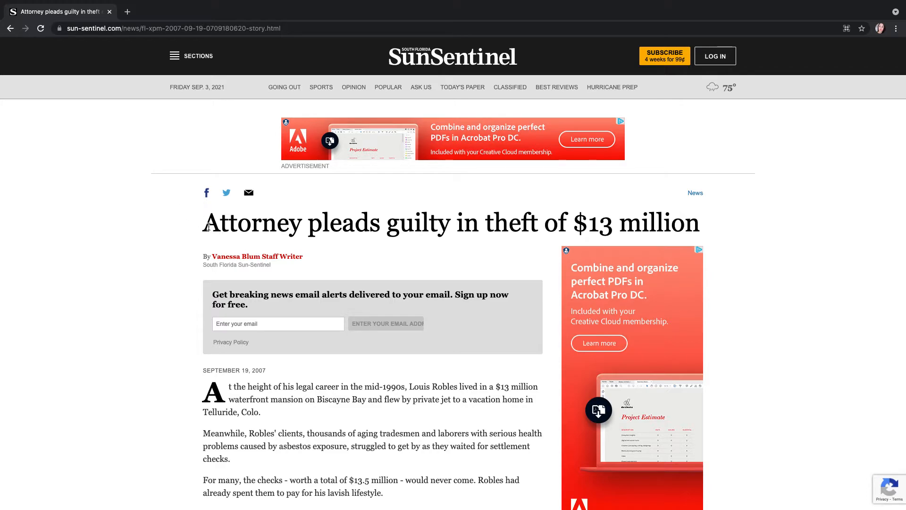
pyautogui.moveTo(616, 223)
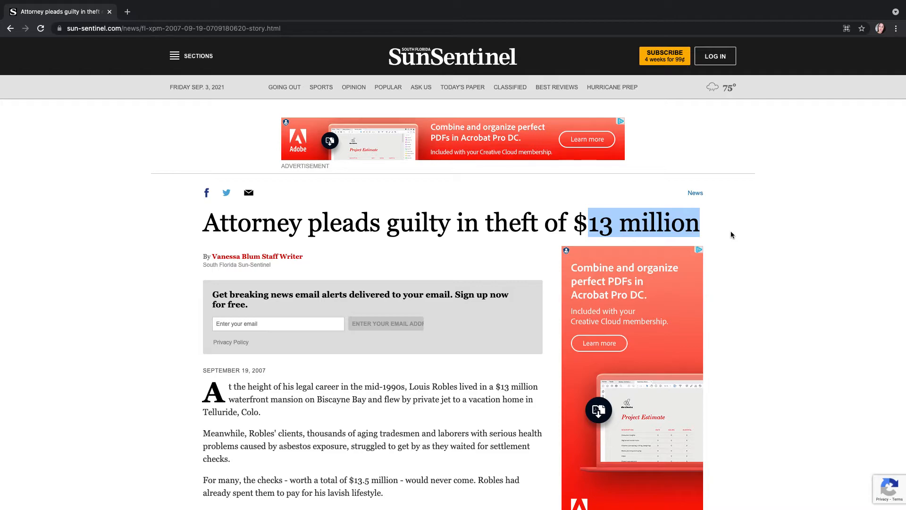
pyautogui.scroll(-3)
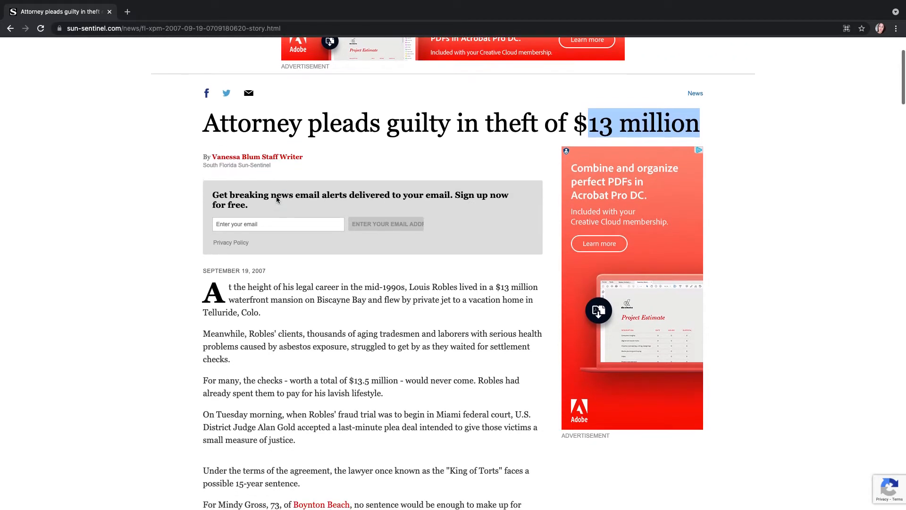
pyautogui.scroll(3)
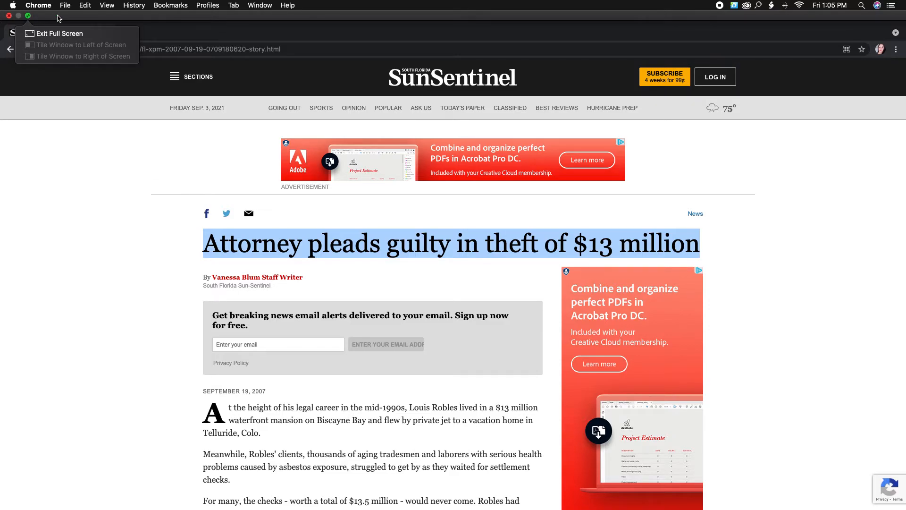
# Leave full screen so the article sits beside the locator's page 7 of creditors, clearing the headline highlight.
pyautogui.click(55, 33)
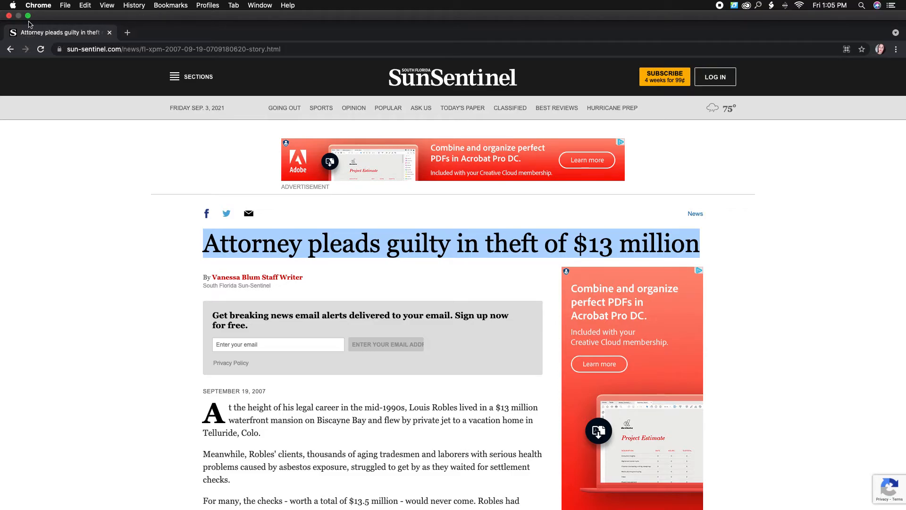
pyautogui.moveTo(27, 16)
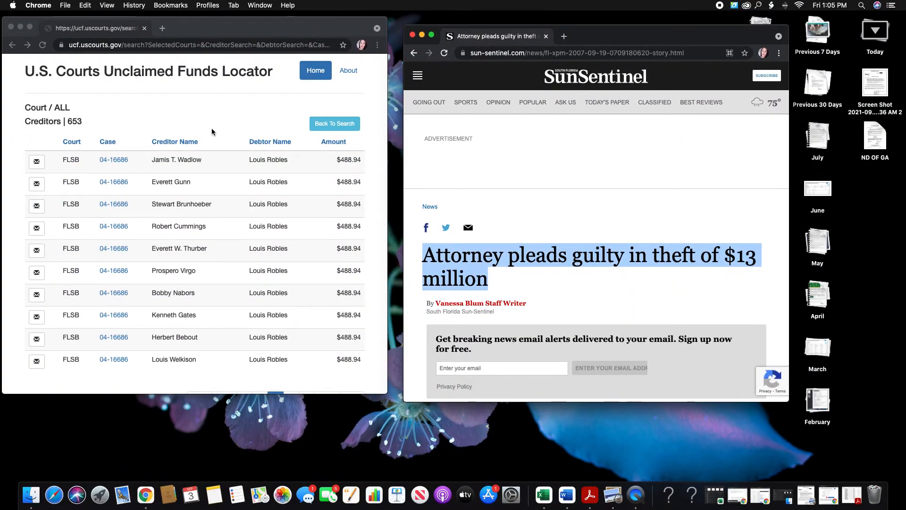
pyautogui.scroll(-3)
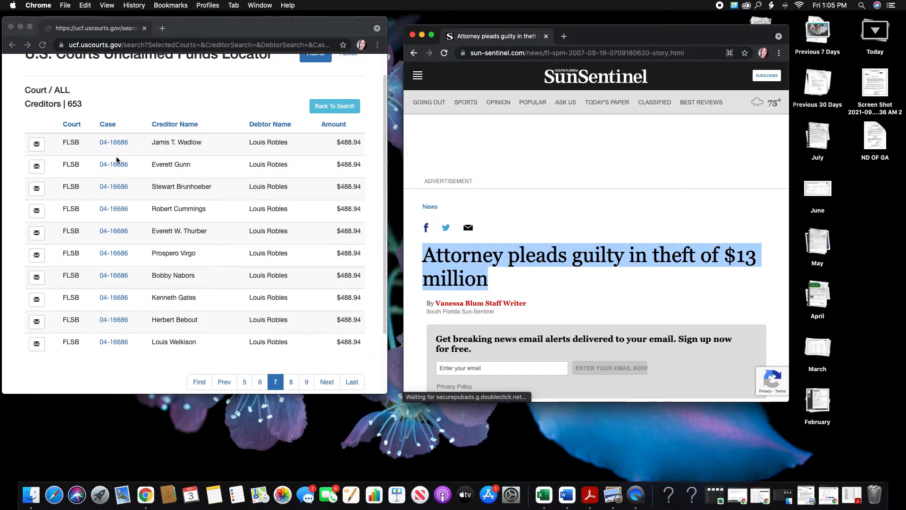
pyautogui.moveTo(435, 164)
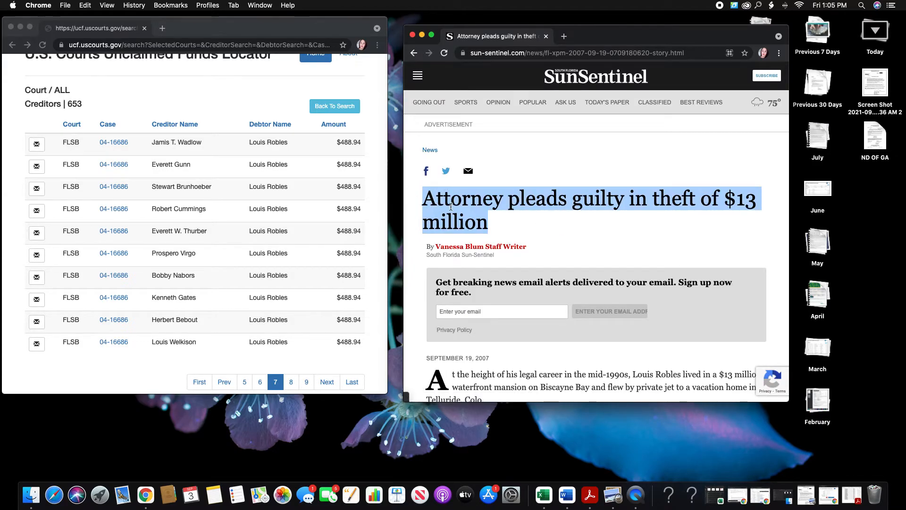
pyautogui.click(508, 225)
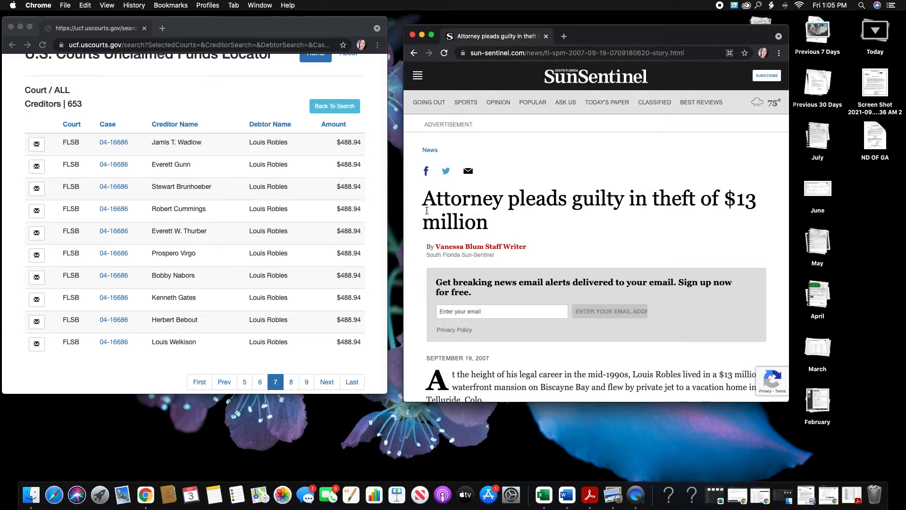
pyautogui.moveTo(507, 256)
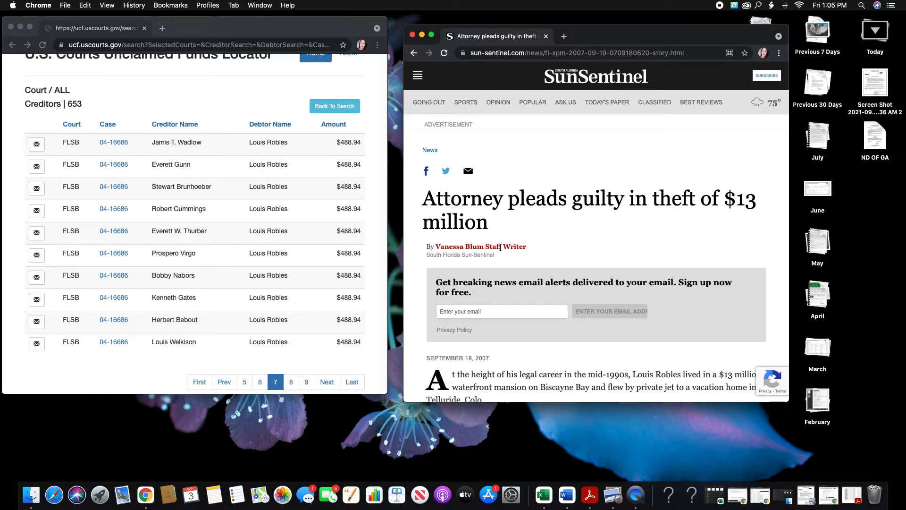
pyautogui.moveTo(493, 229)
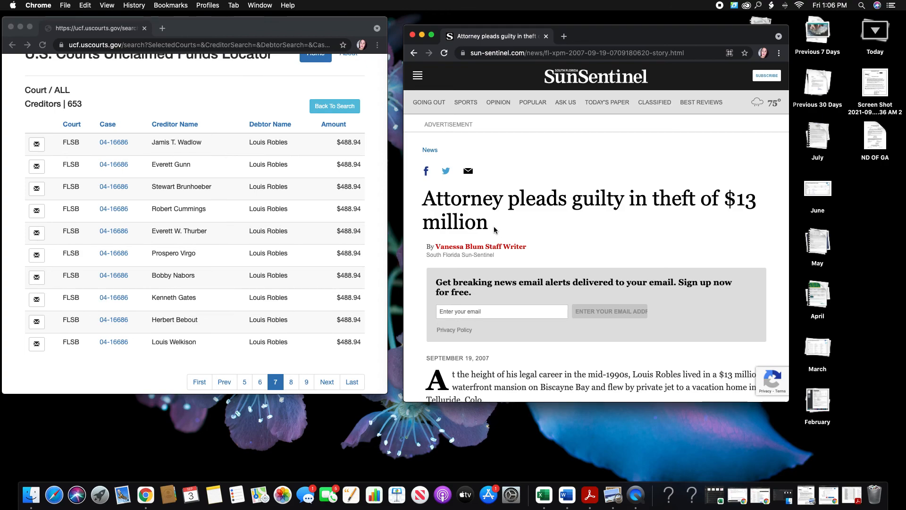
pyautogui.moveTo(720, 7)
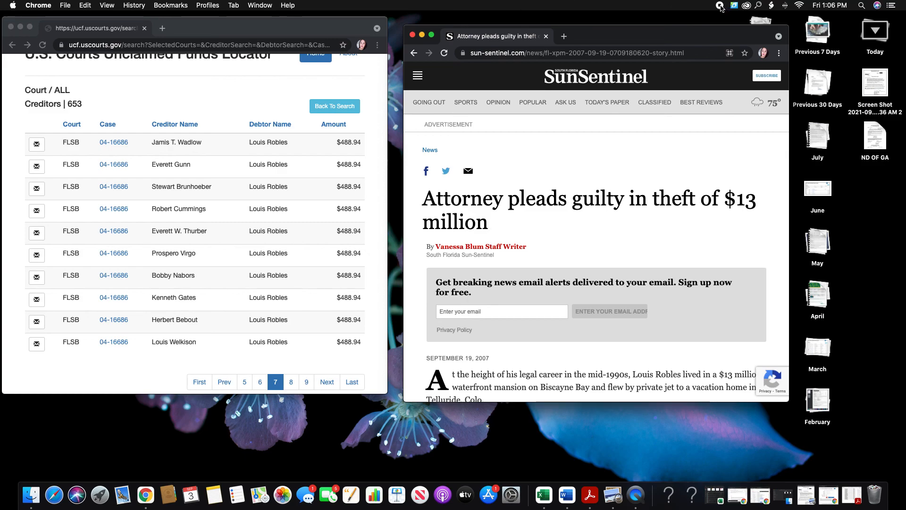